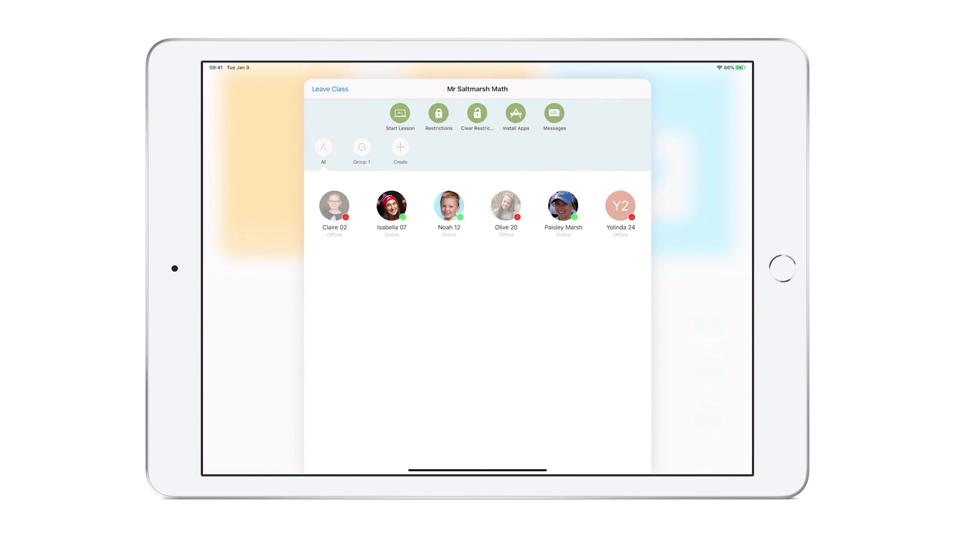
click(562, 205)
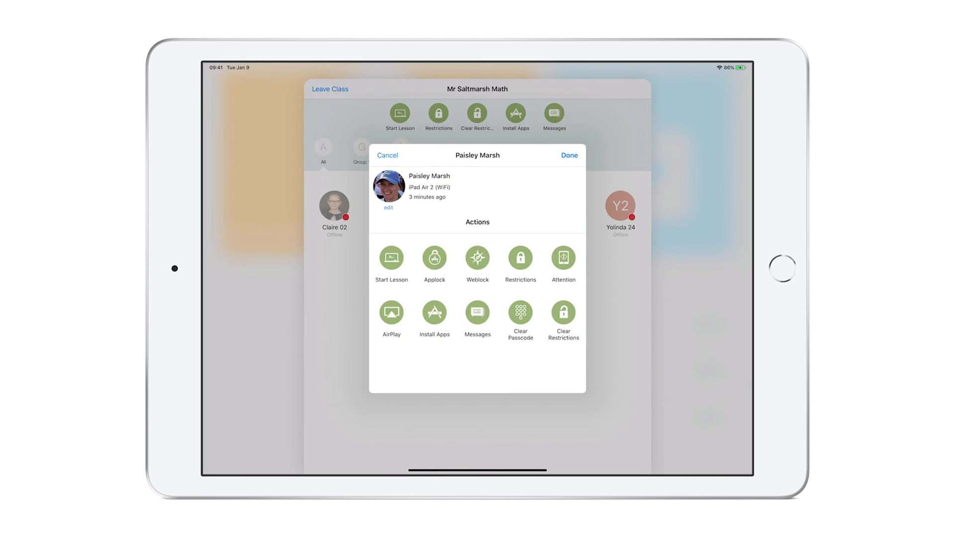
click(477, 258)
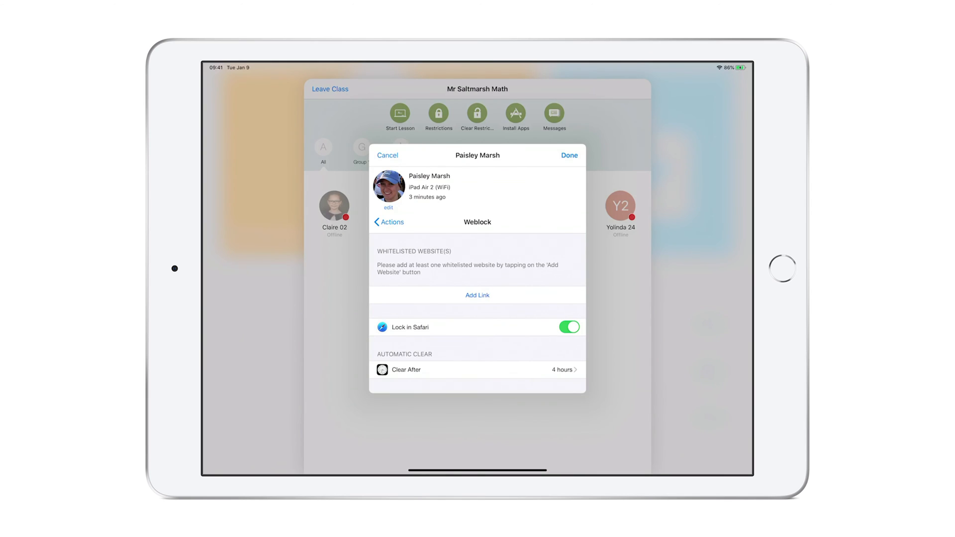
click(477, 295)
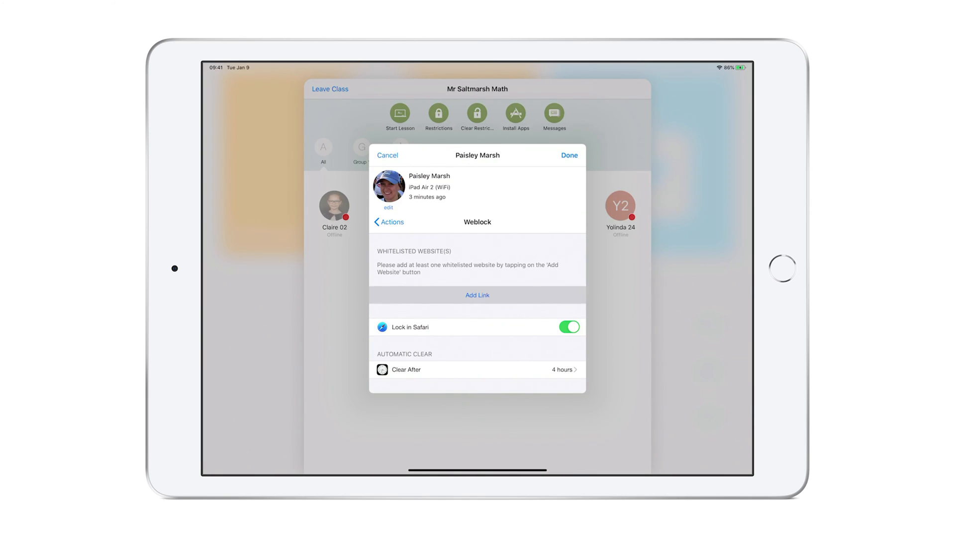
click(477, 295)
text(www.jamf.com)
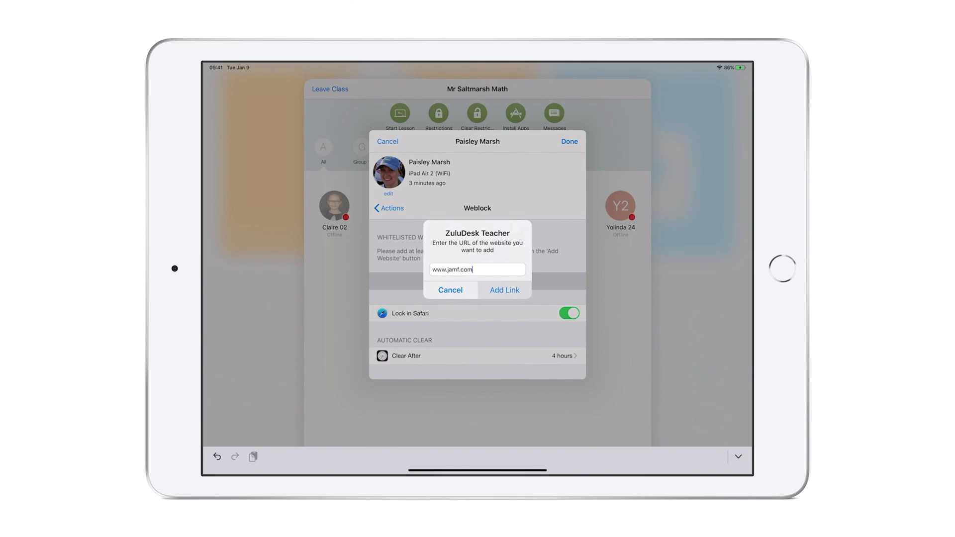
click(504, 290)
text(www.pb)
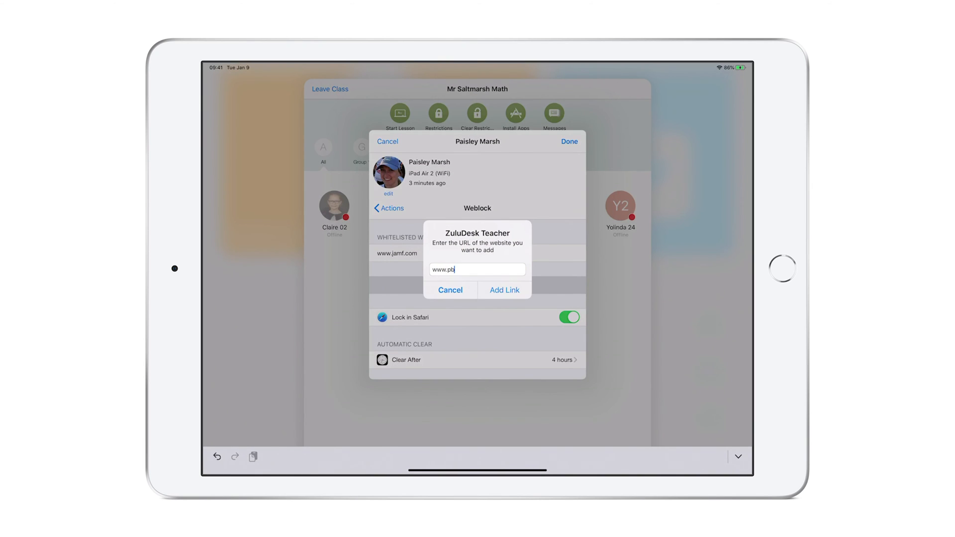
text(s.com)
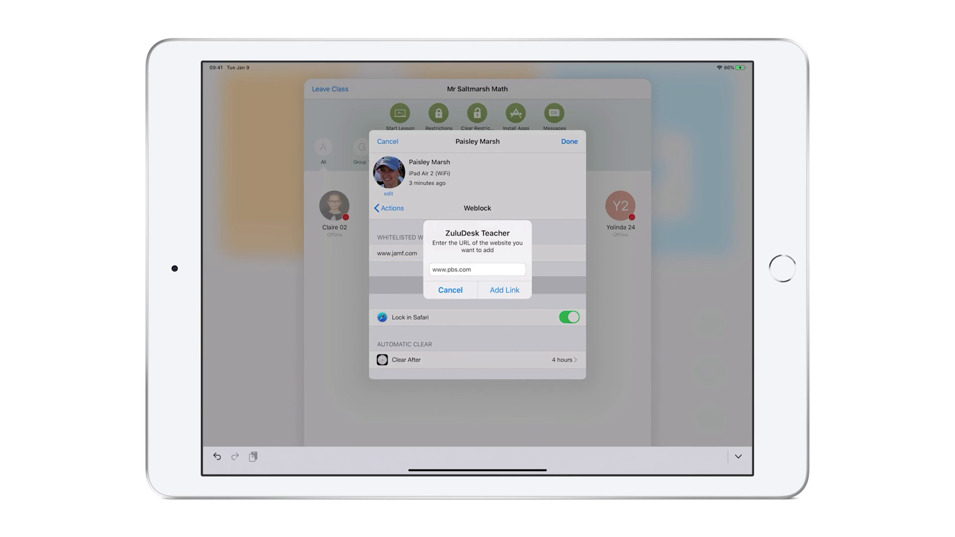
click(504, 290)
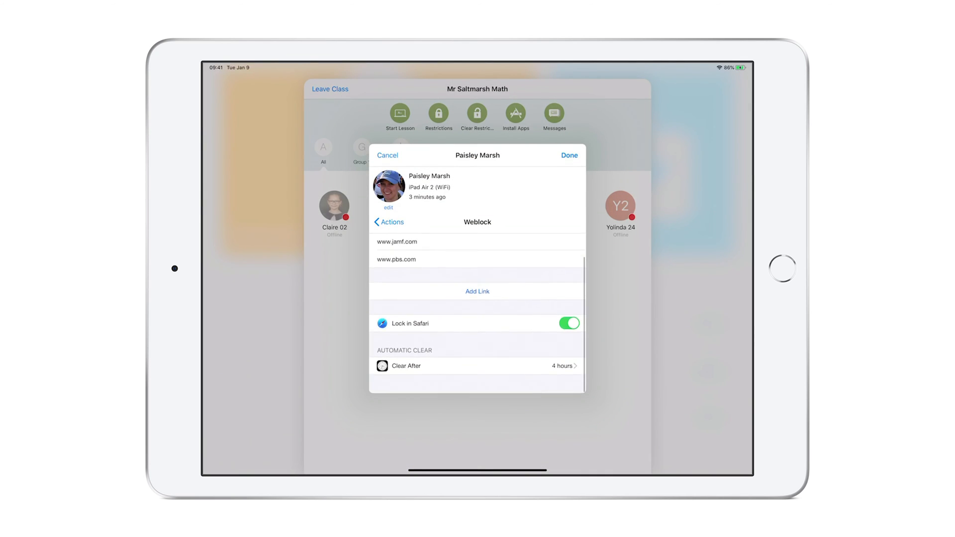
- Set the Weblock to clear after 1 hour and apply it to Paisley Marsh
click(405, 366)
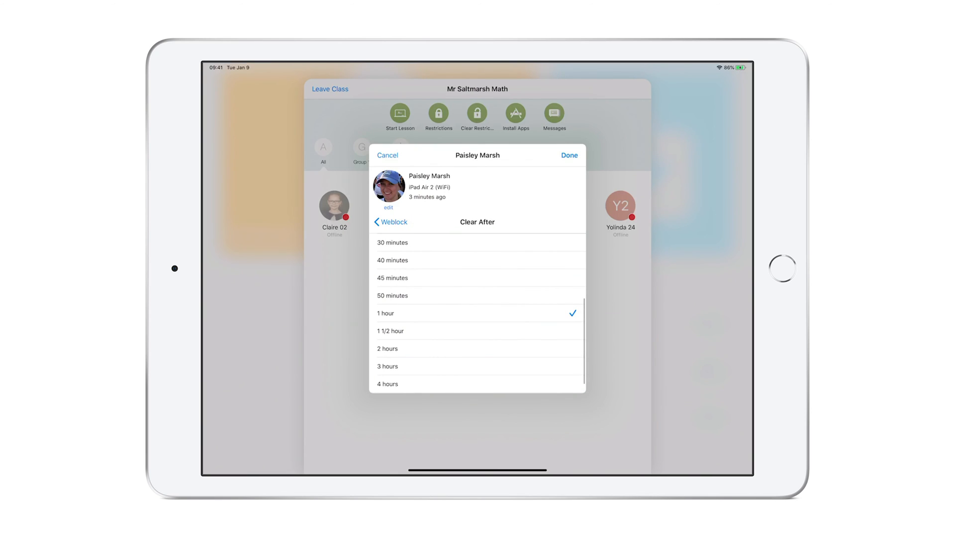
click(391, 222)
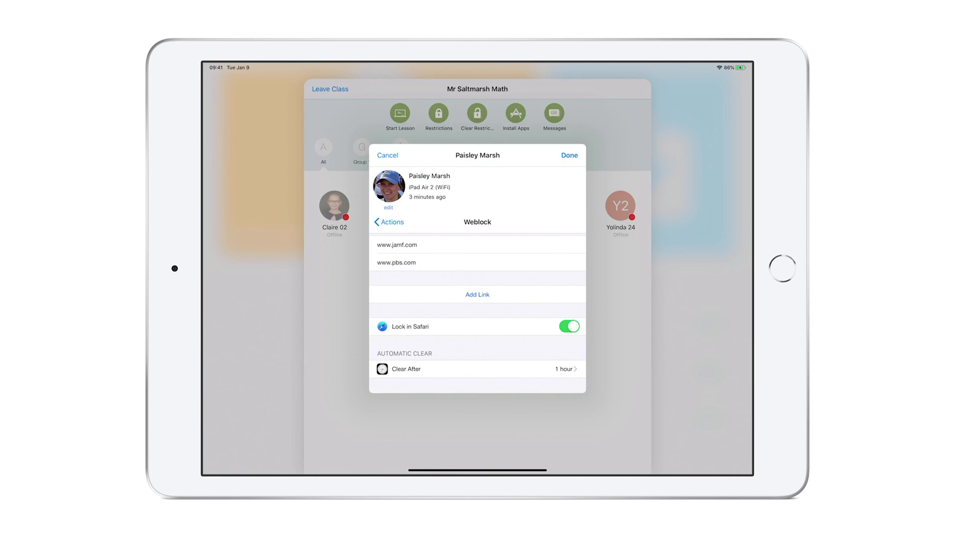
click(568, 154)
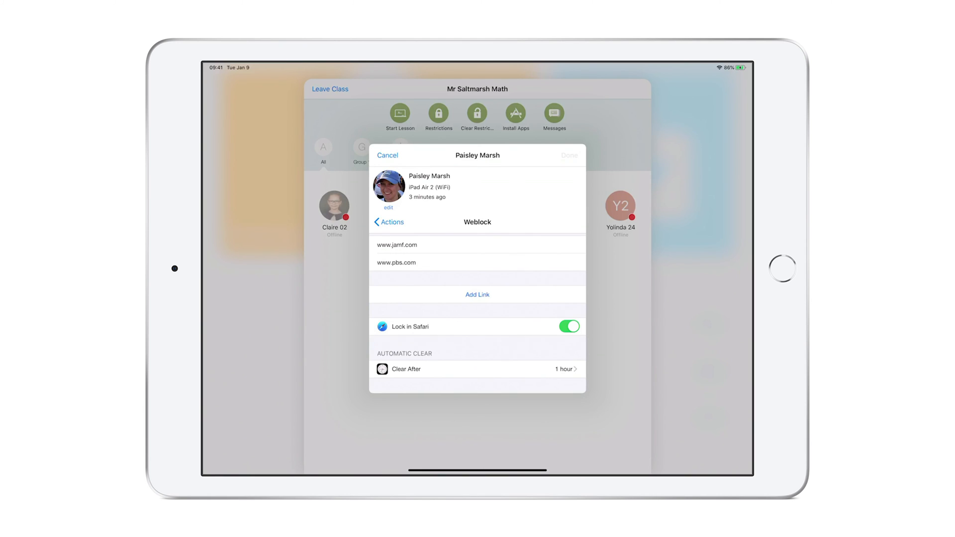
click(568, 155)
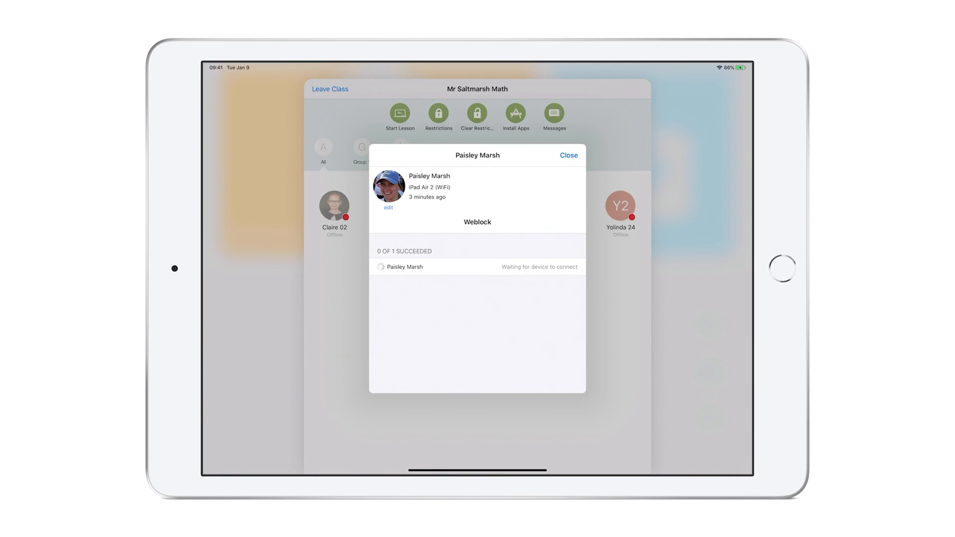